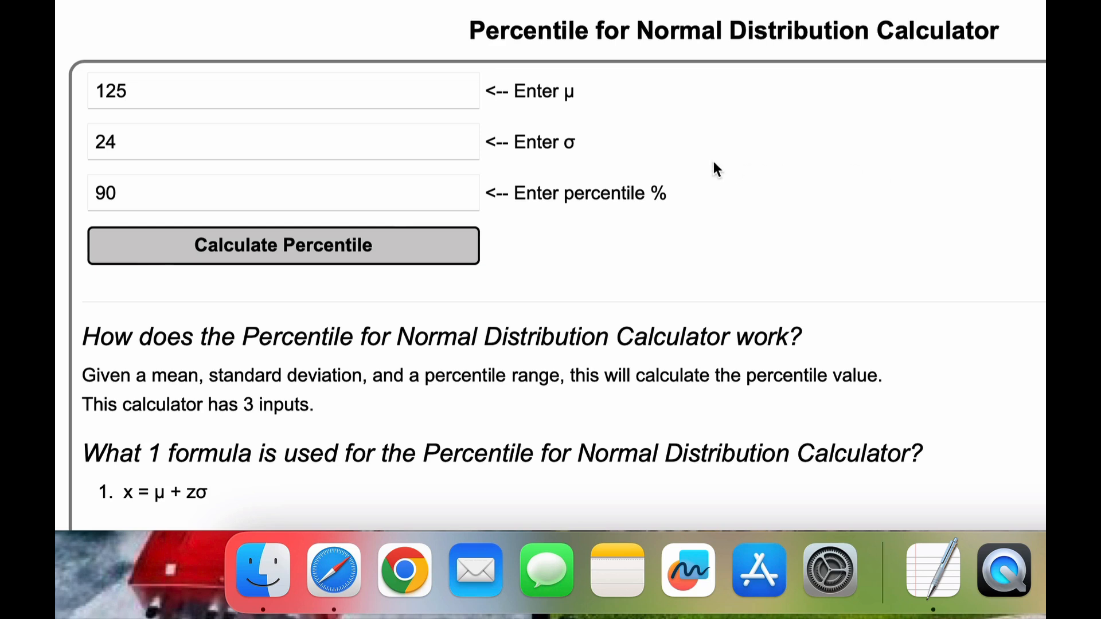
mouse_move(681, 171)
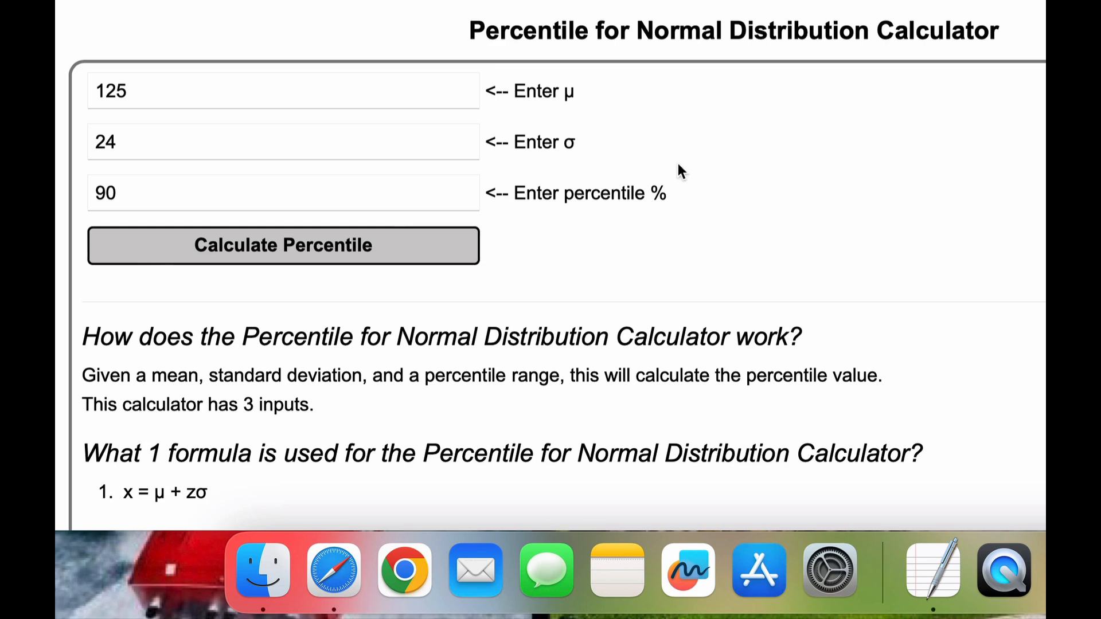
mouse_move(529, 136)
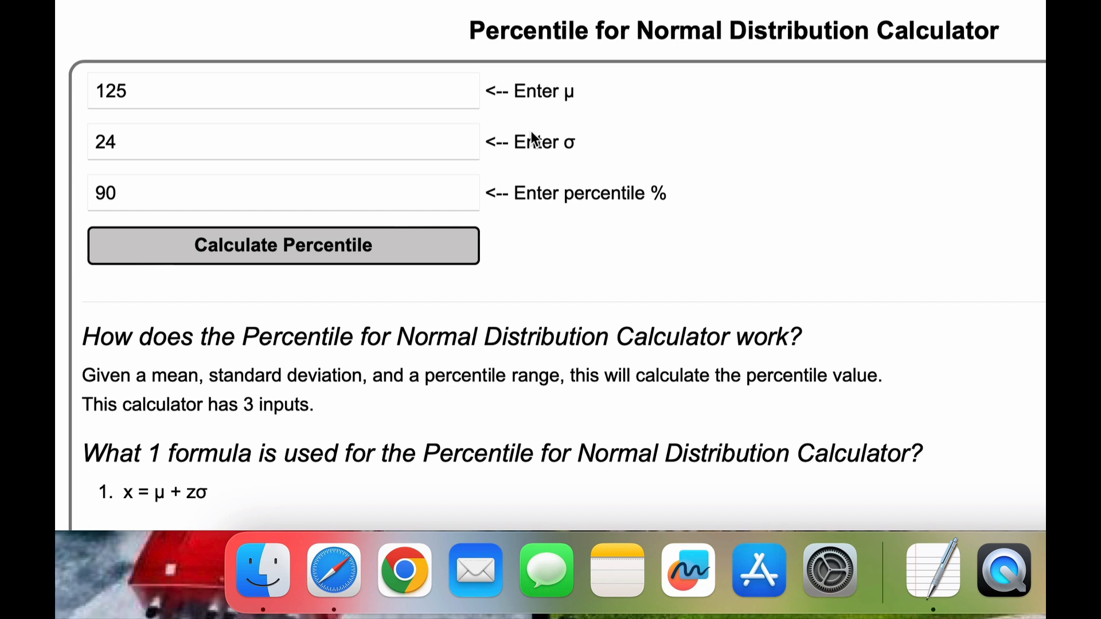
mouse_move(448, 93)
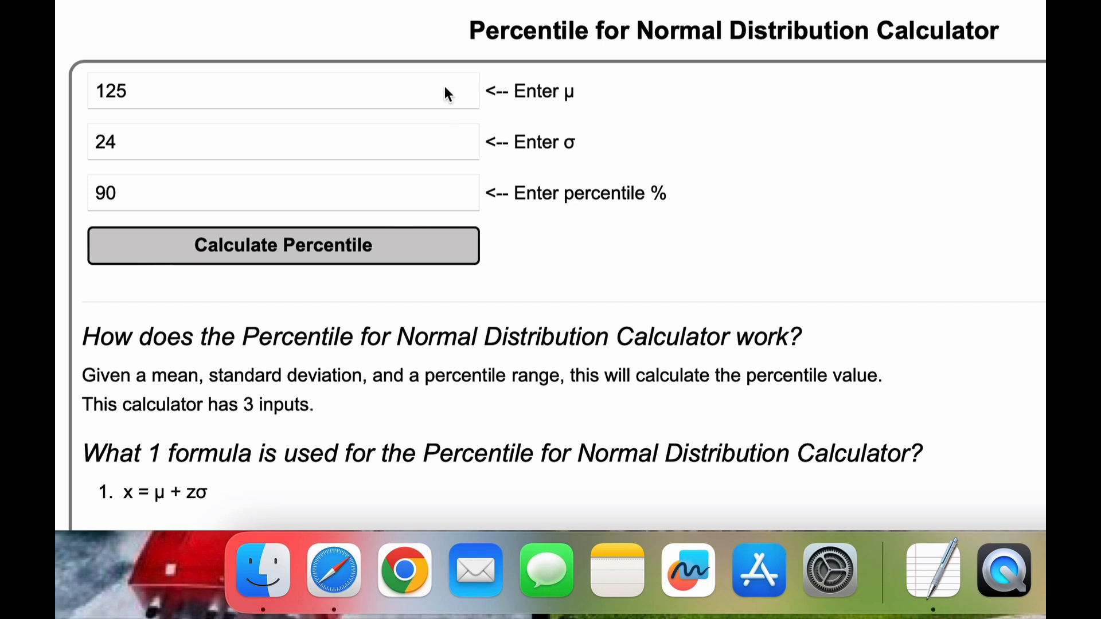
mouse_move(304, 133)
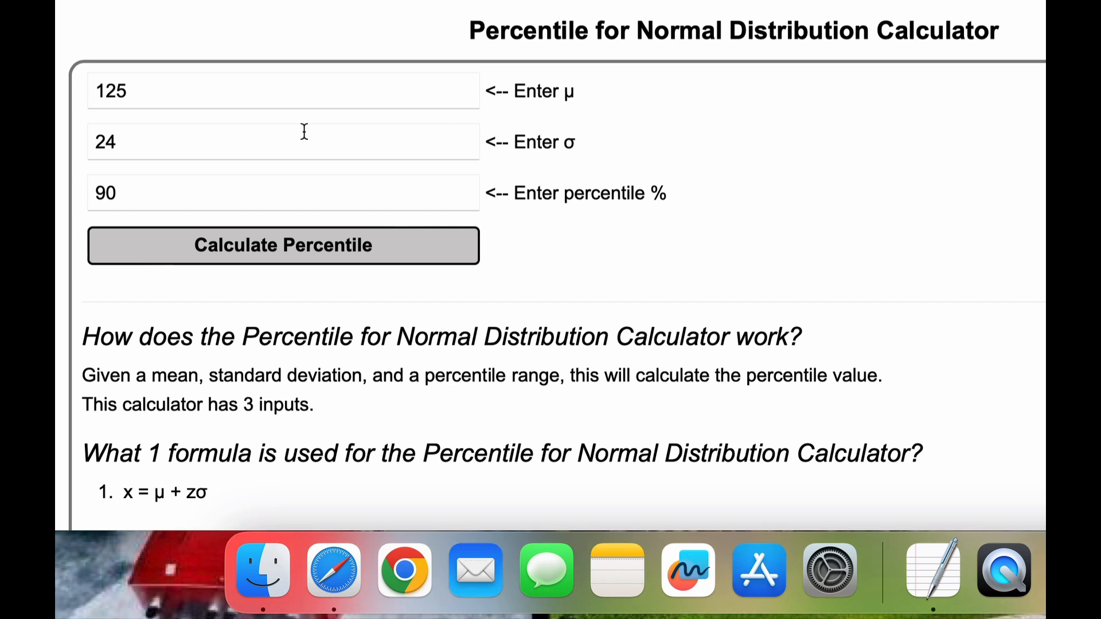
- Review the entered values: mean 125, standard deviation 24, percentile 90%
left_click(283, 143)
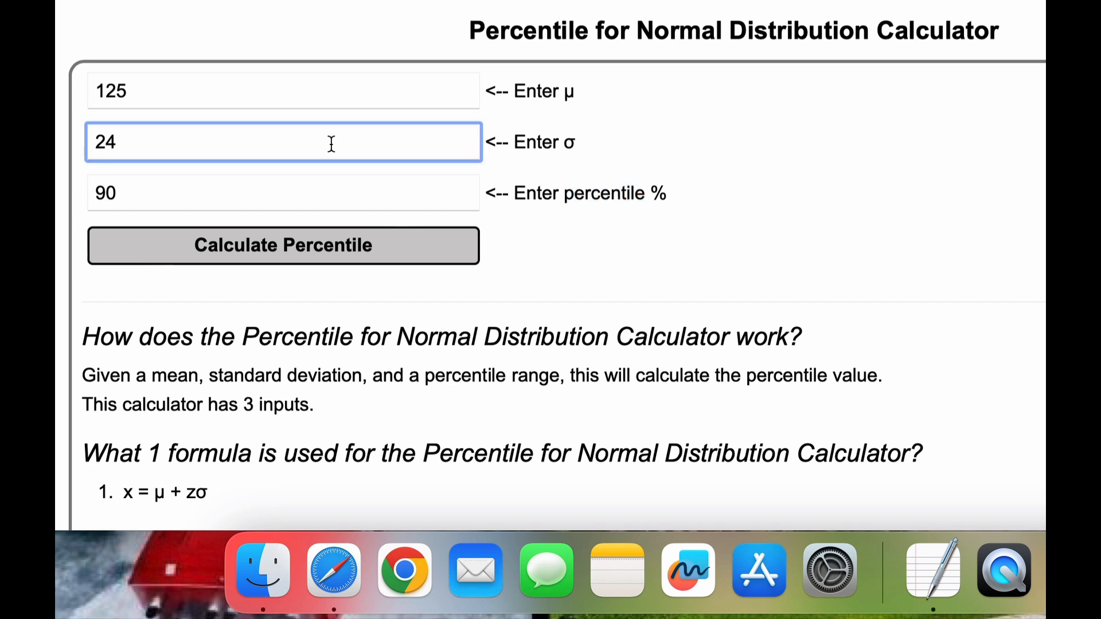
left_click(281, 91)
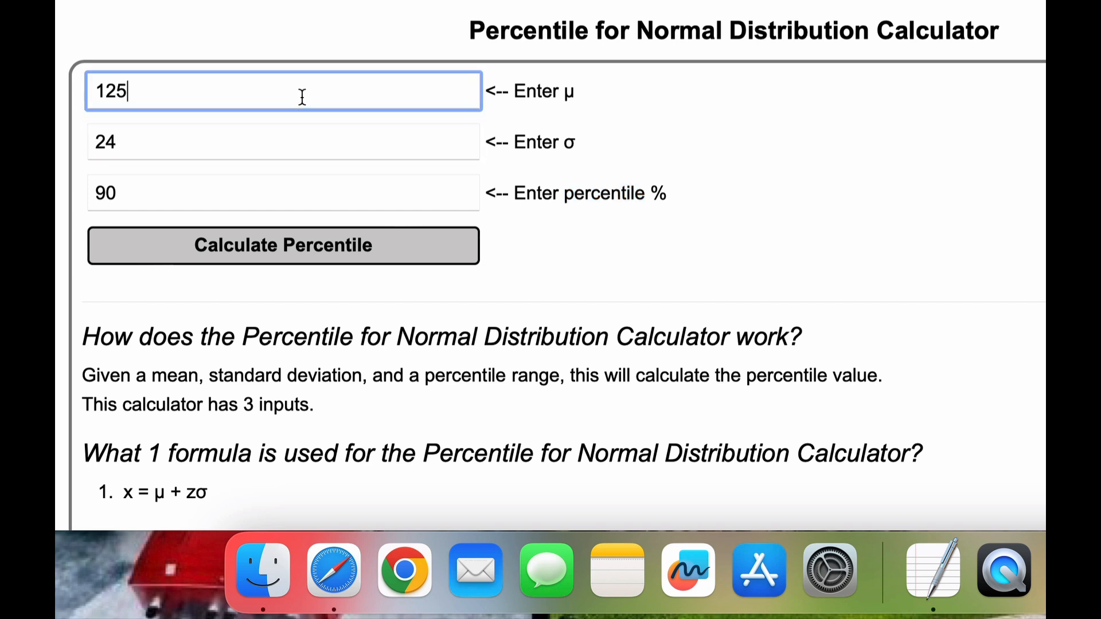
left_click(283, 141)
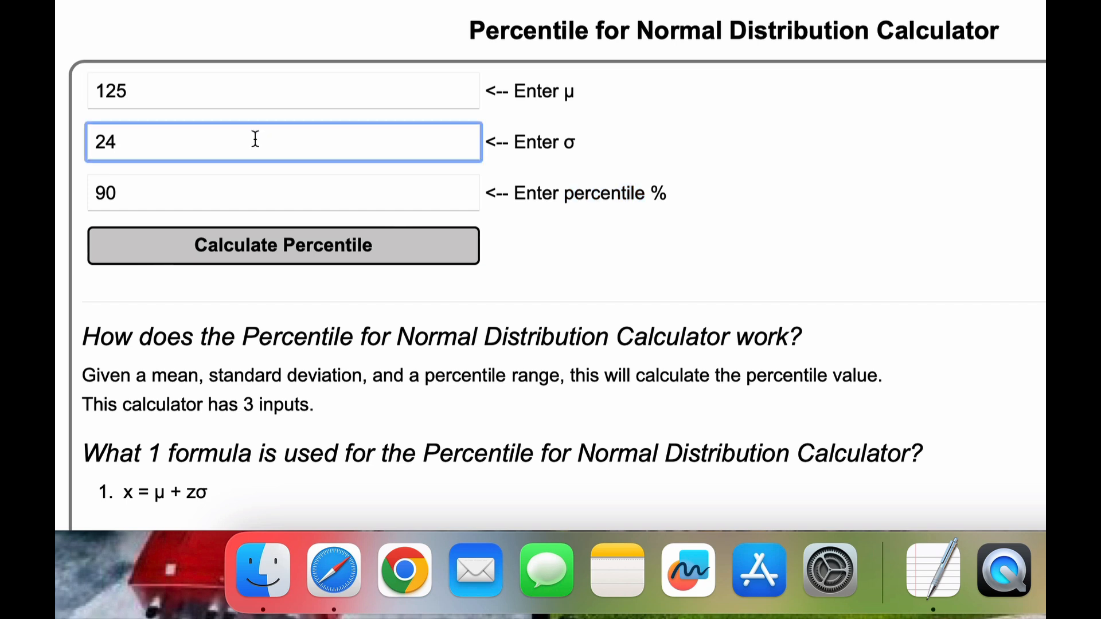
left_click(284, 193)
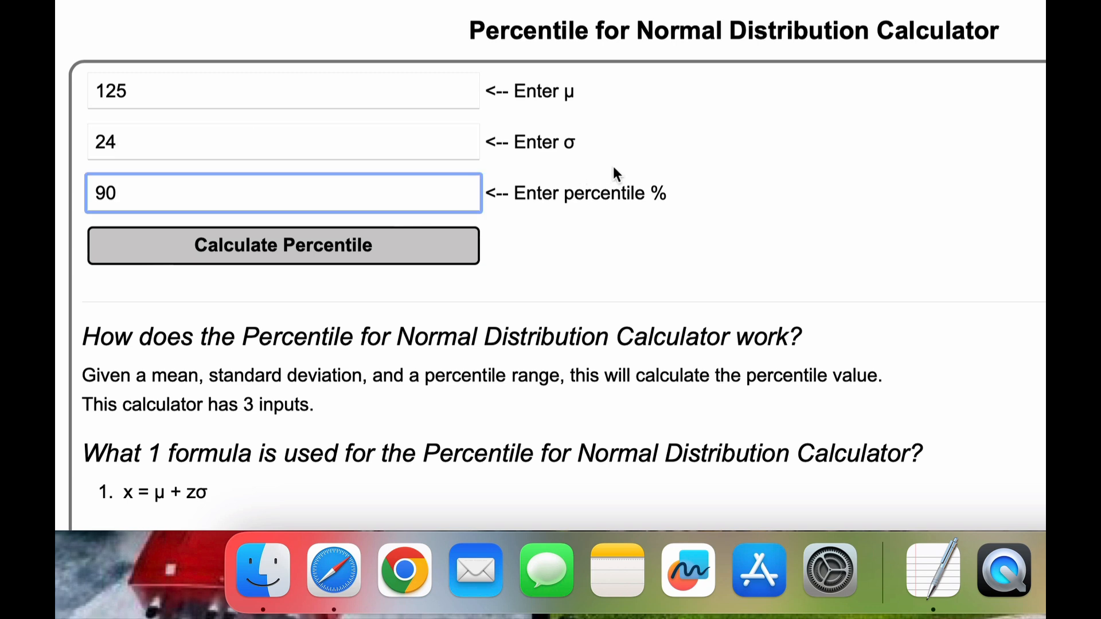
- Calculate the 90th percentile and reveal the worked steps down to z = 1.282 and NORMINV(0.9,125,24)
left_click(282, 245)
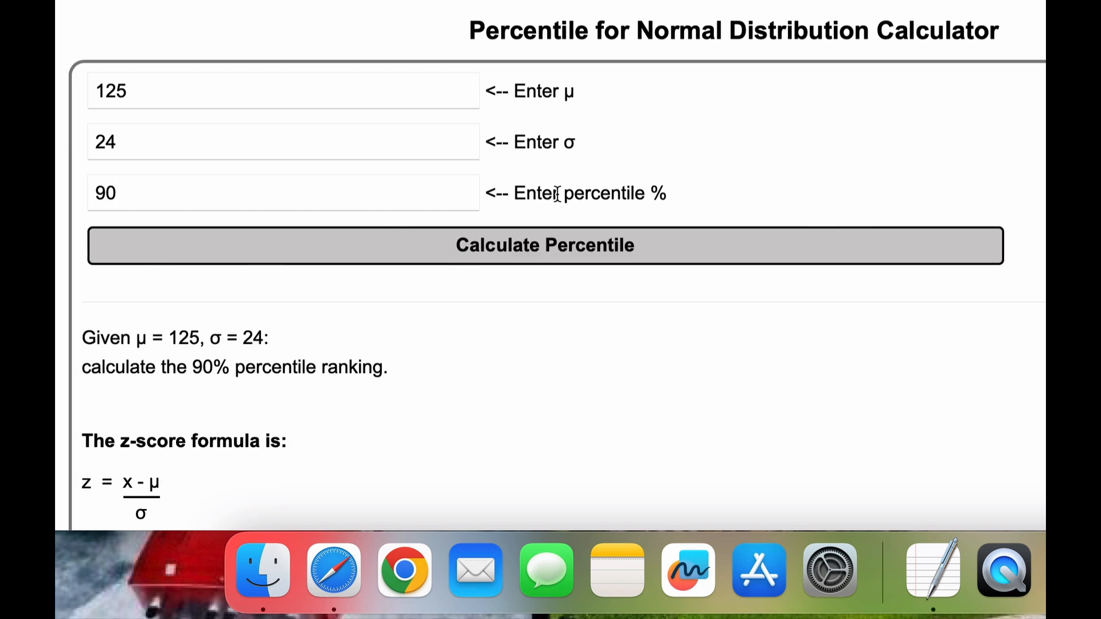
scroll("down", 3)
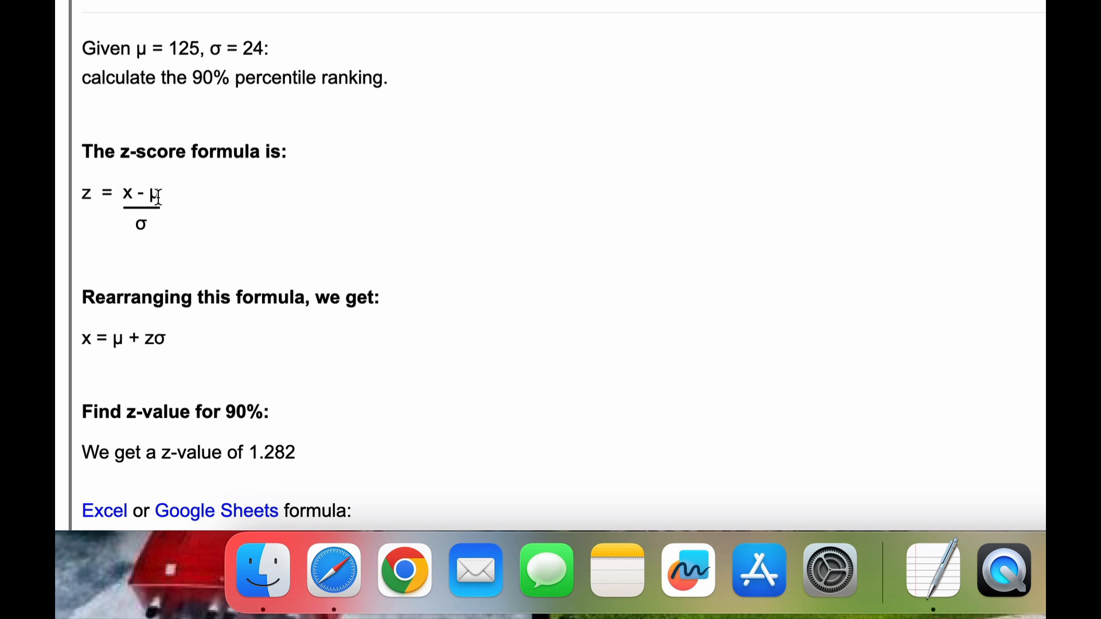
scroll("down", 3)
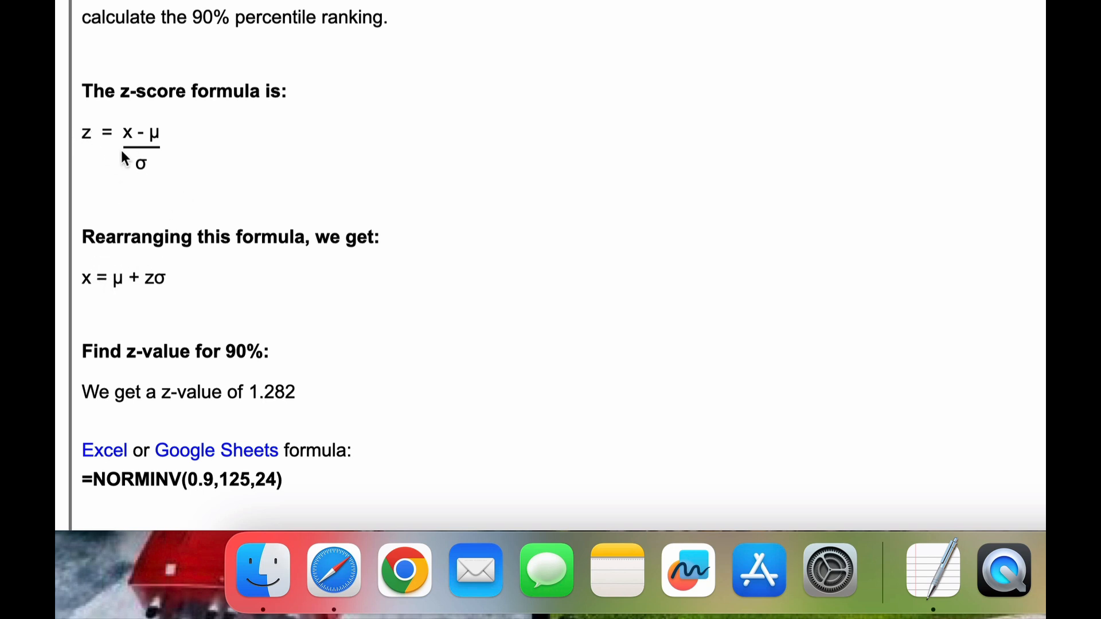
mouse_move(165, 144)
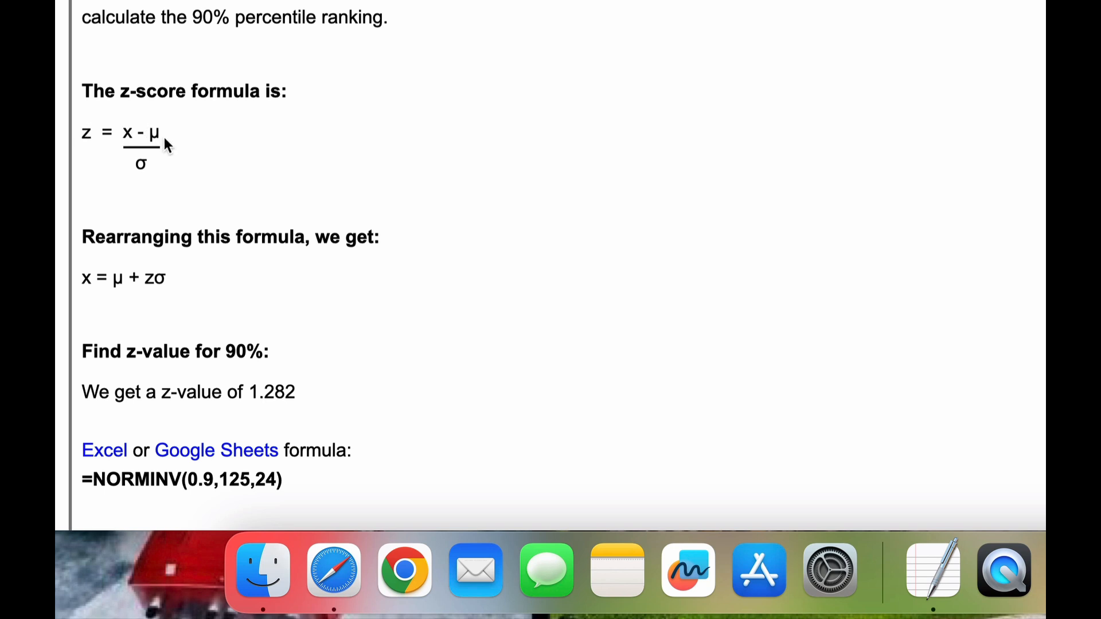
mouse_move(108, 277)
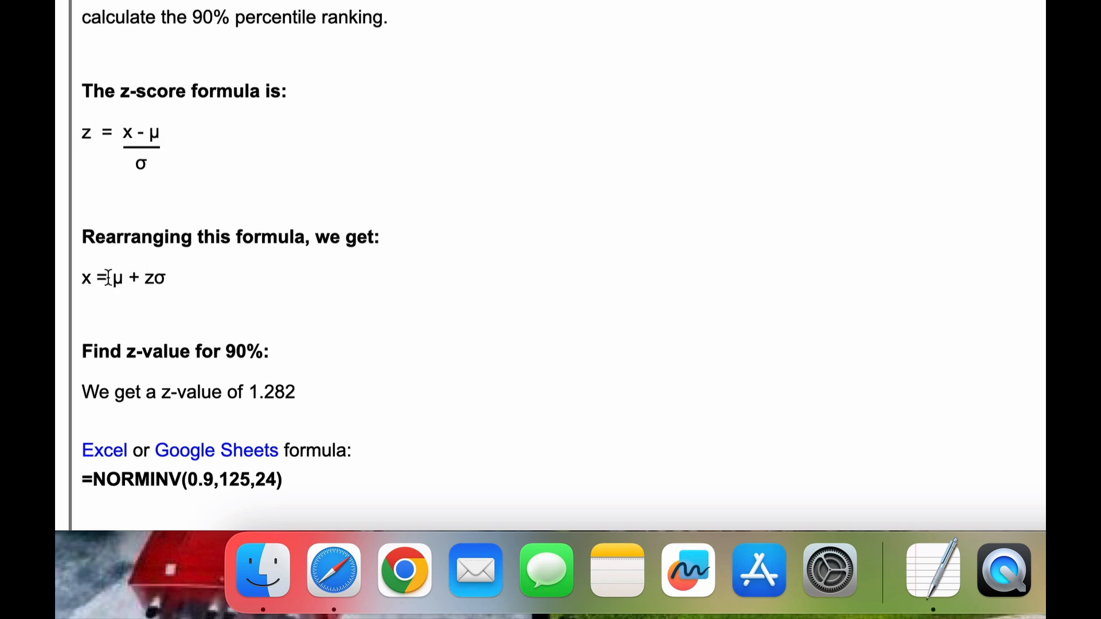
scroll("down", 3)
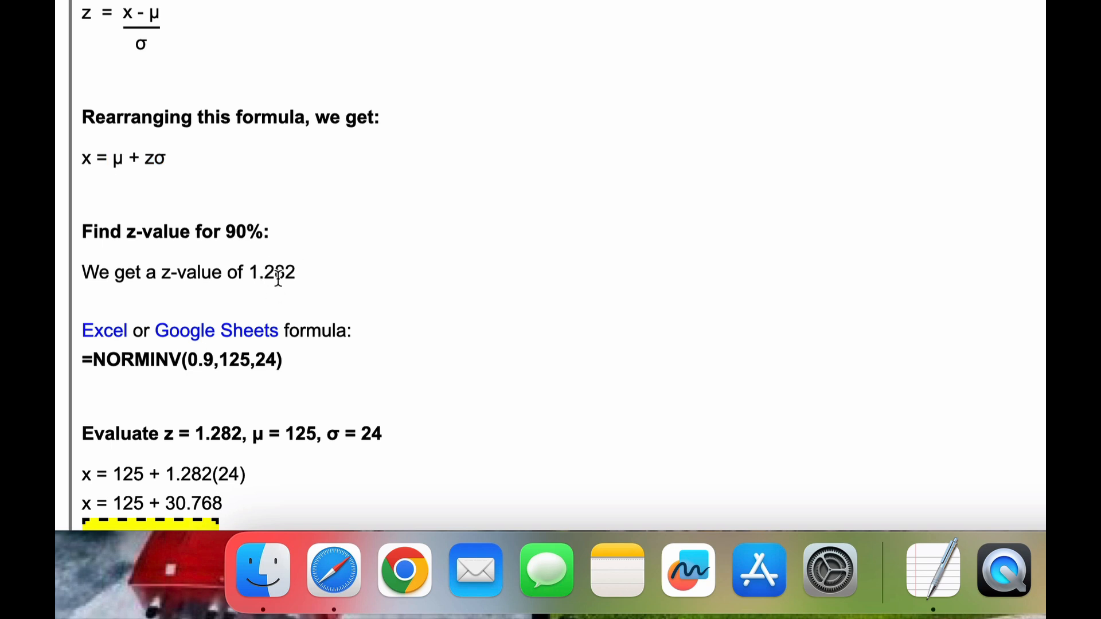
mouse_move(300, 275)
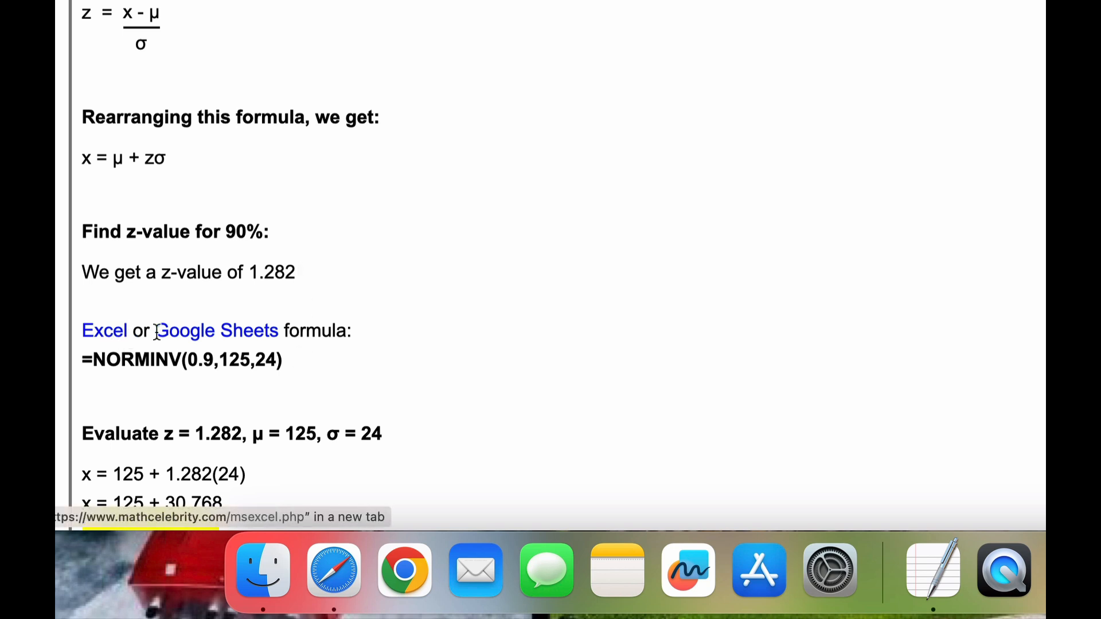
left_click_drag(214, 359, 283, 358)
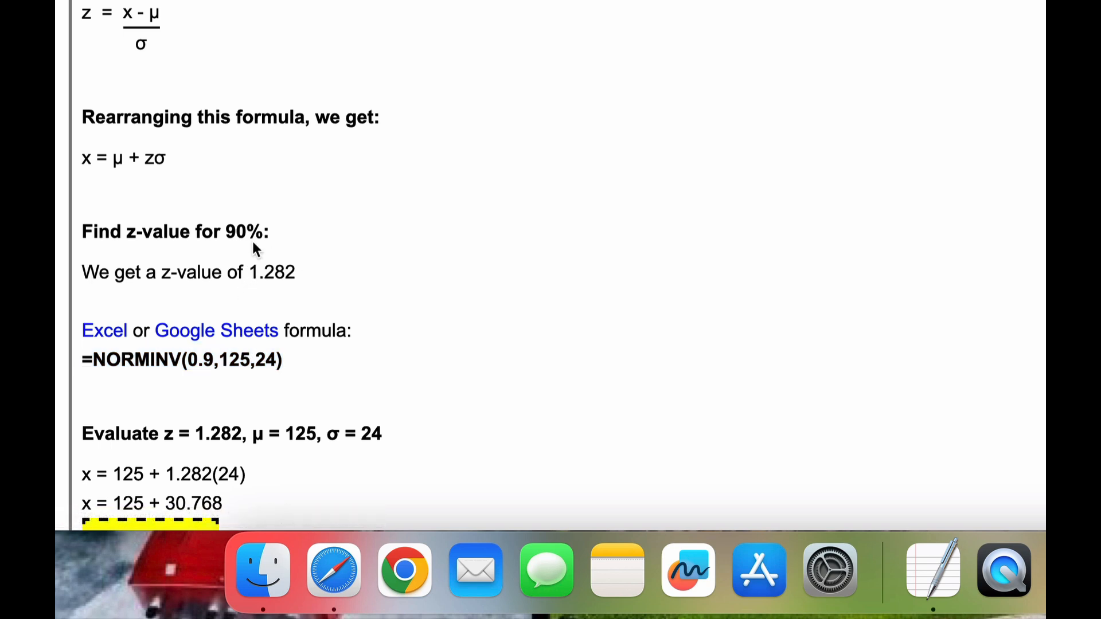
mouse_move(174, 166)
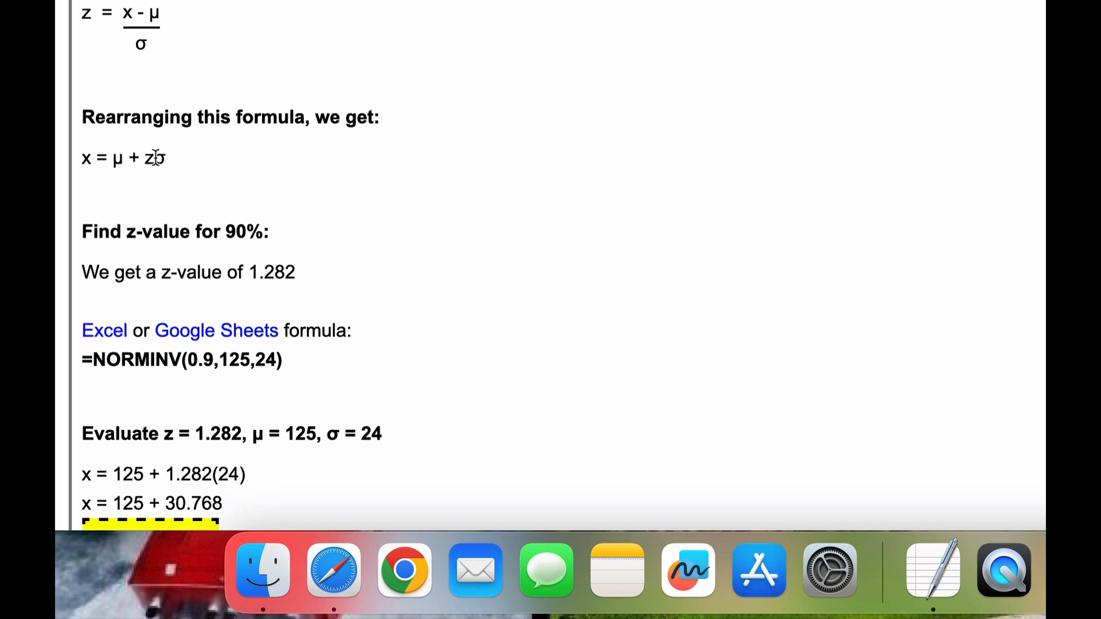
left_click_drag(81, 158, 168, 158)
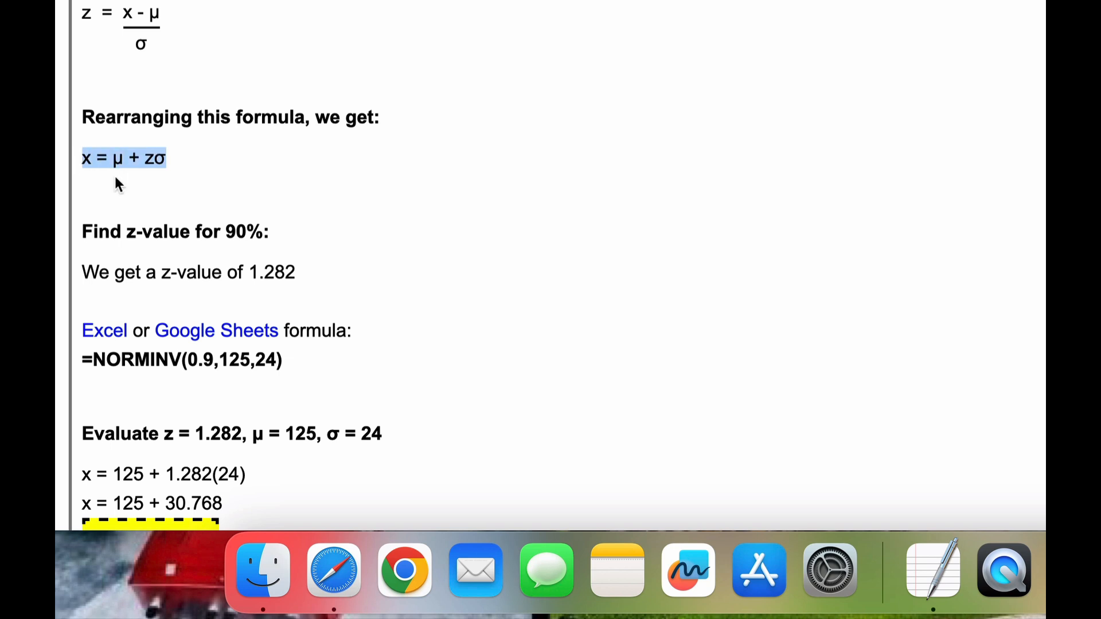
scroll("down", 3)
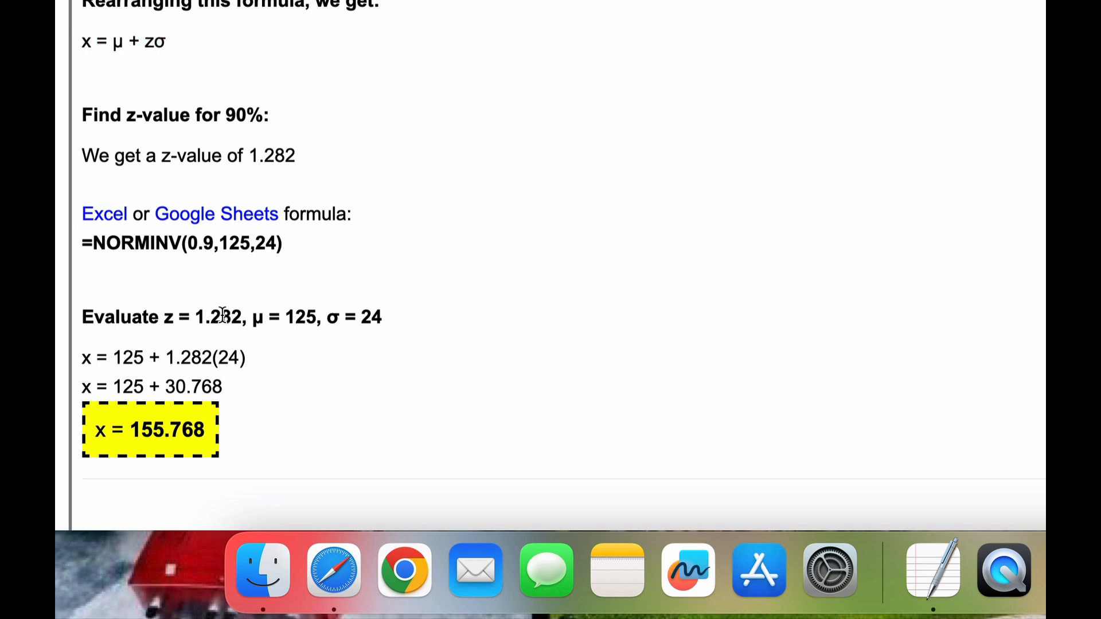
mouse_move(202, 348)
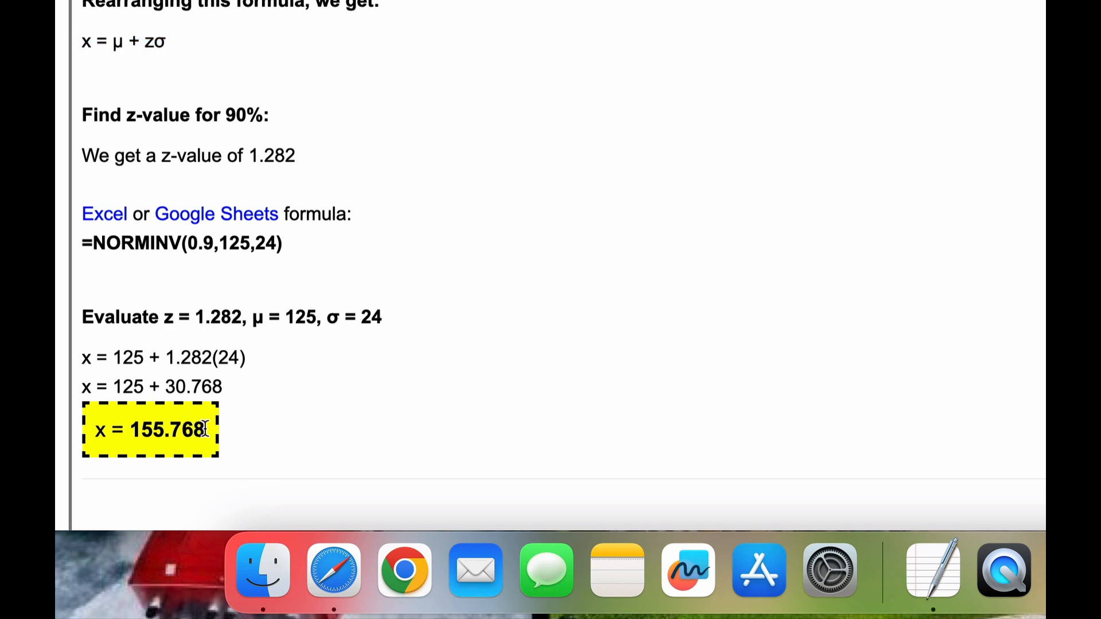
mouse_move(351, 427)
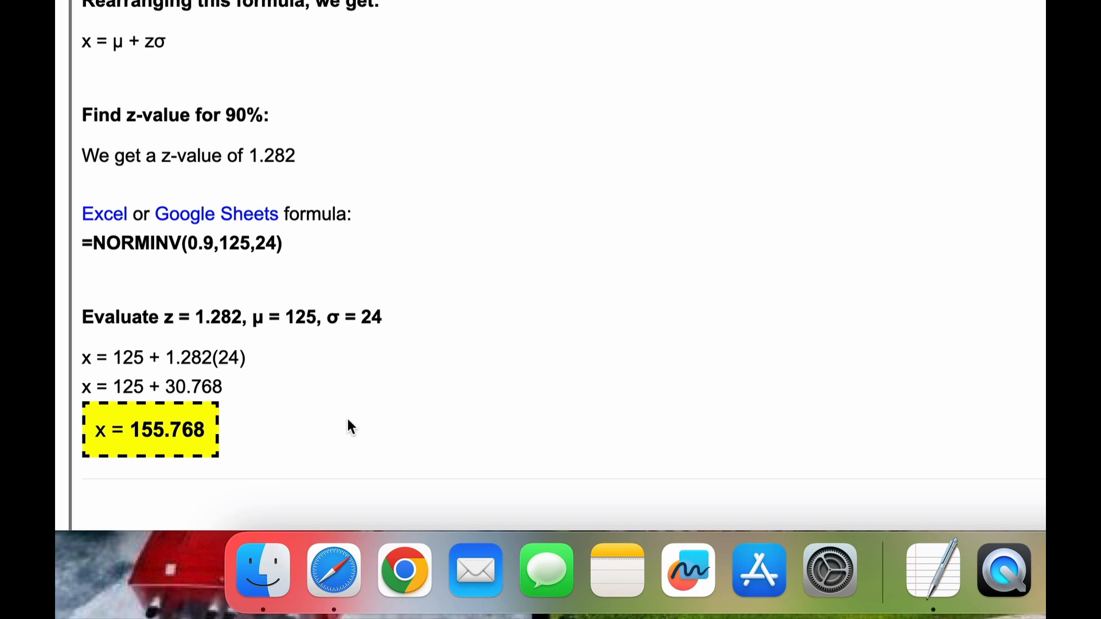
mouse_move(548, 305)
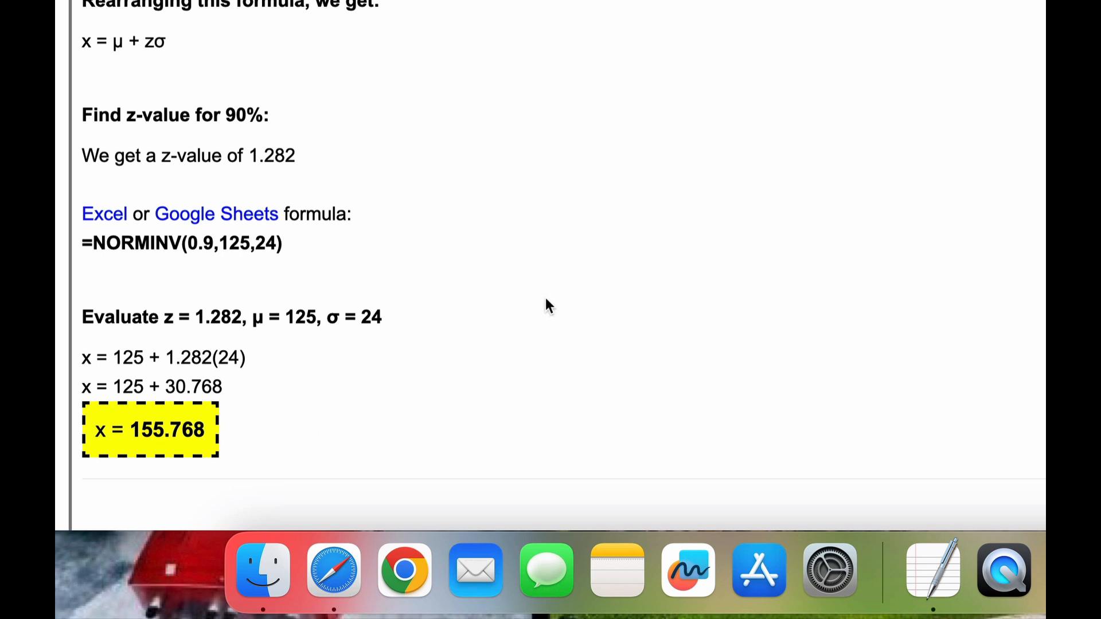
mouse_move(579, 256)
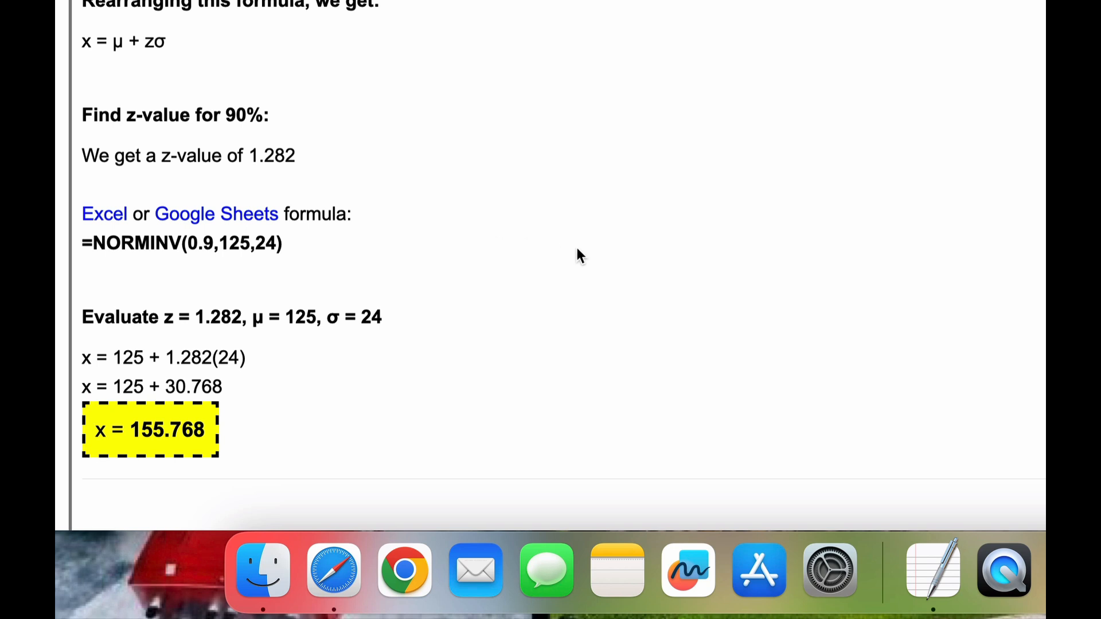